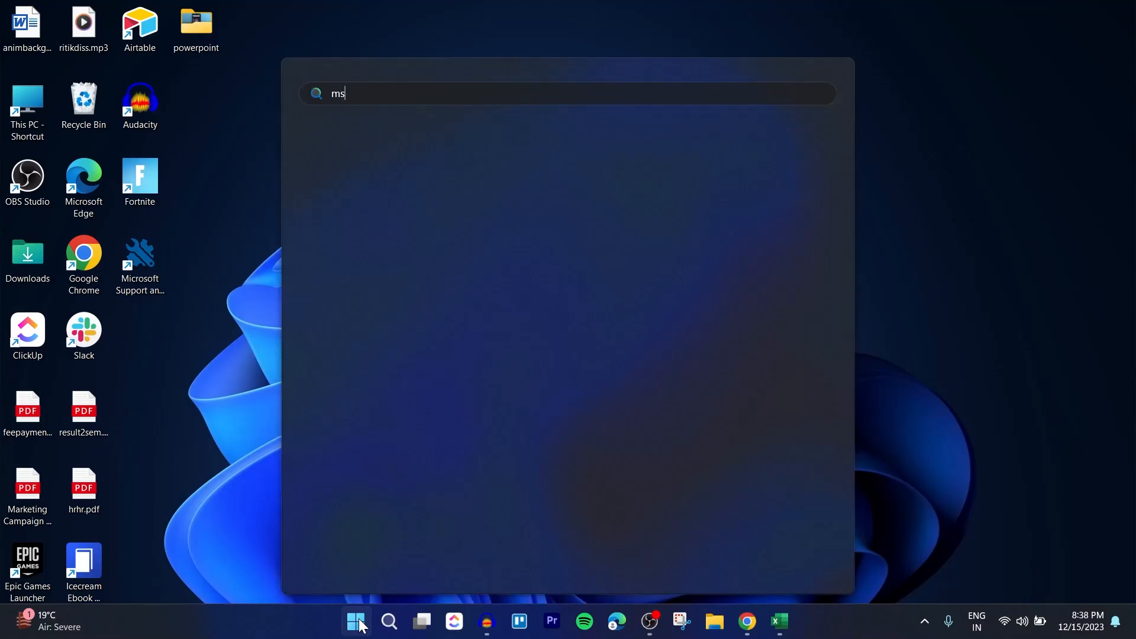
Launch Microsoft Project by searching 'project' from the Start menu
text(project)
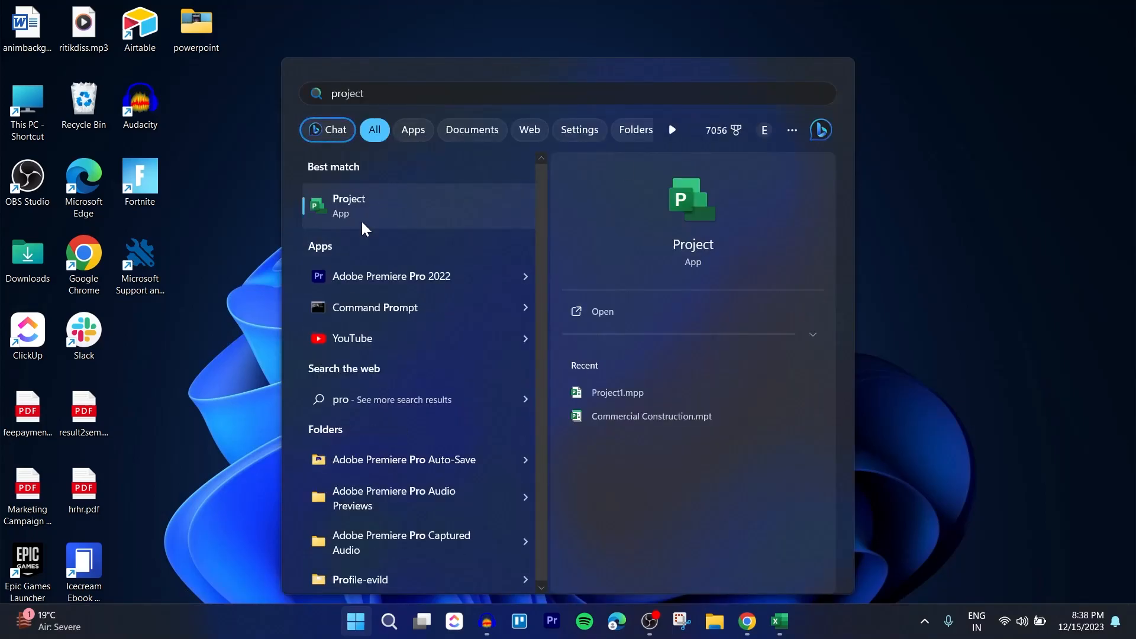
click(348, 204)
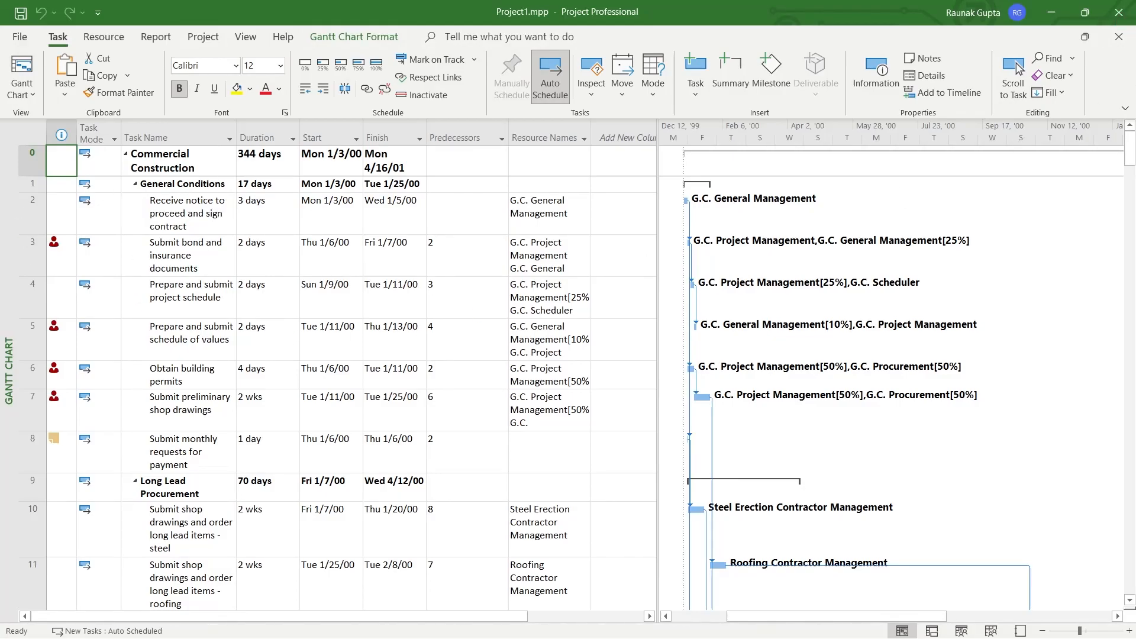
mouse_move(193, 244)
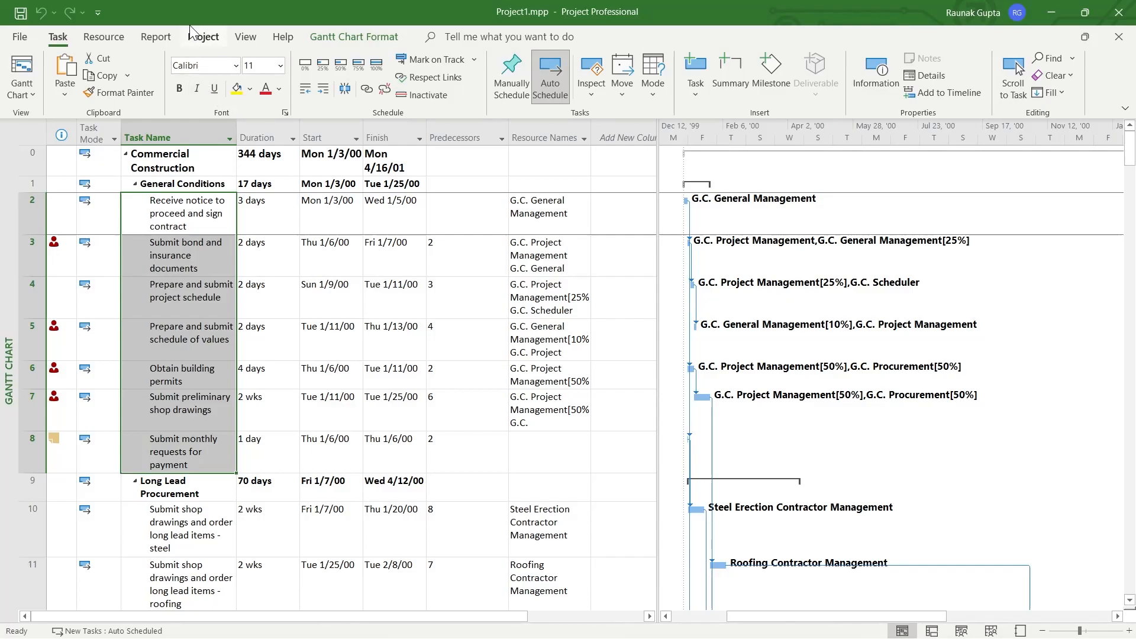
mouse_move(207, 201)
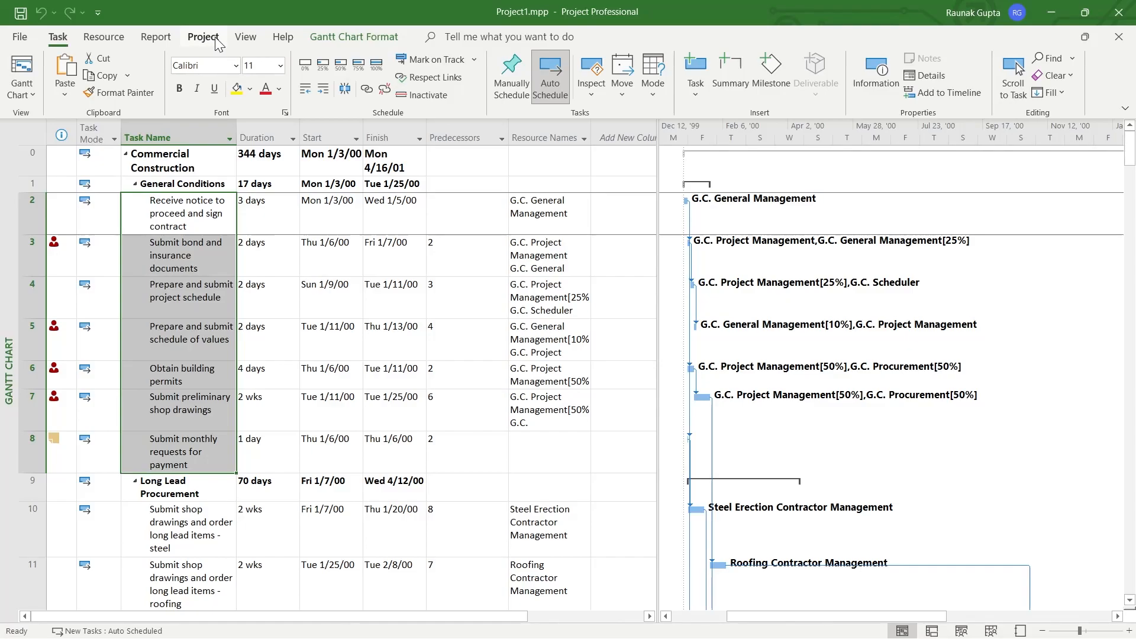
Show the Set Baseline choices from the Project ribbon's Schedule group
click(202, 37)
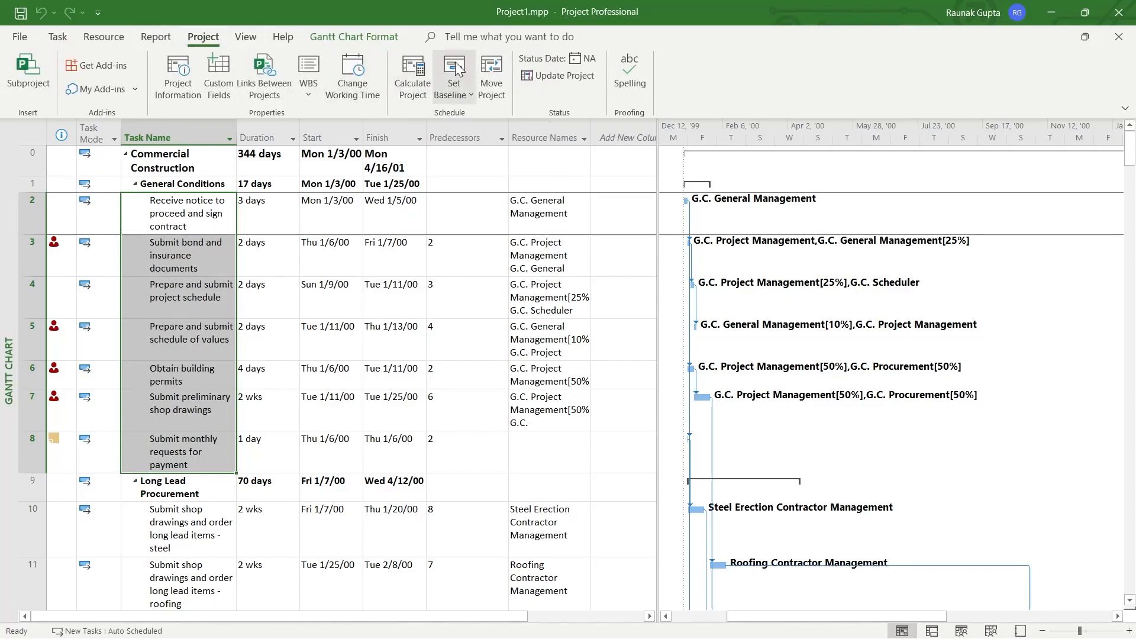
mouse_move(454, 74)
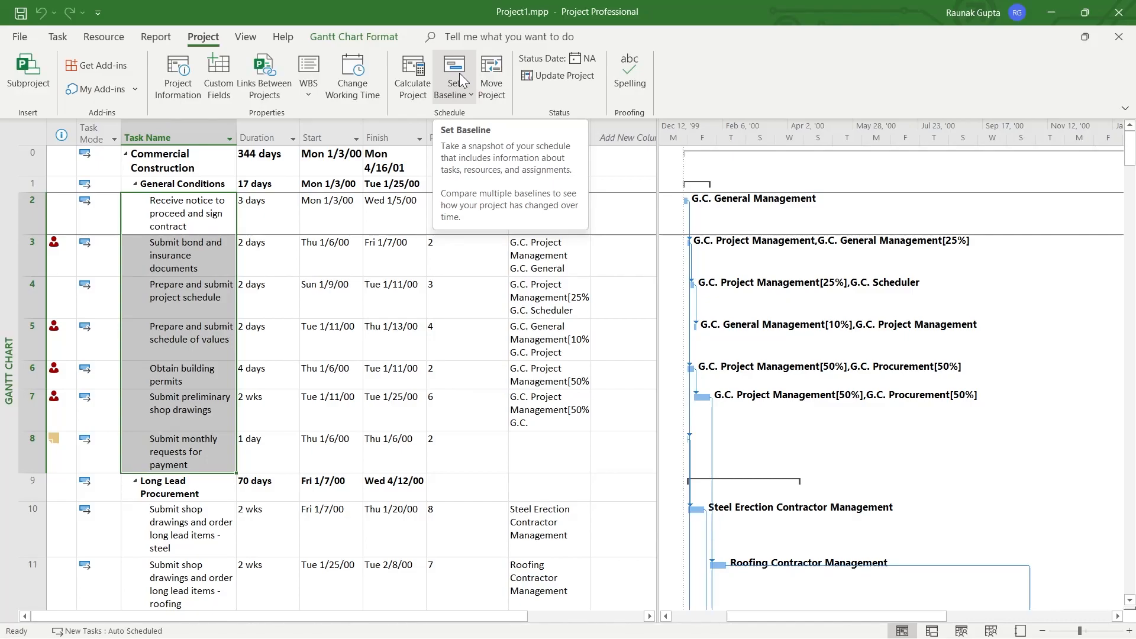
click(453, 76)
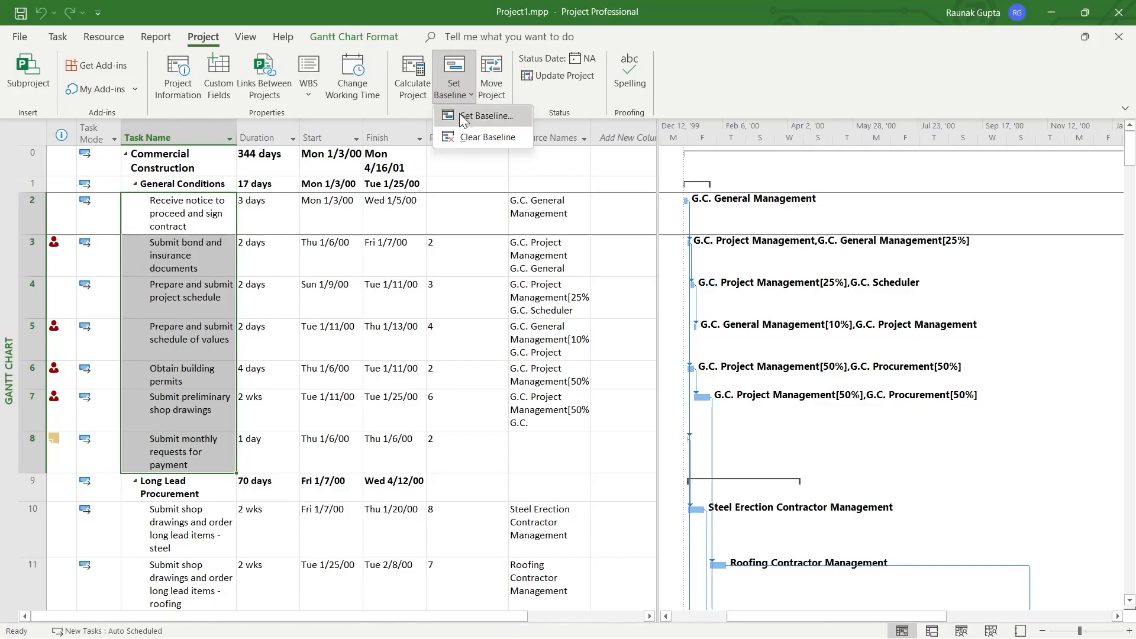
mouse_move(487, 138)
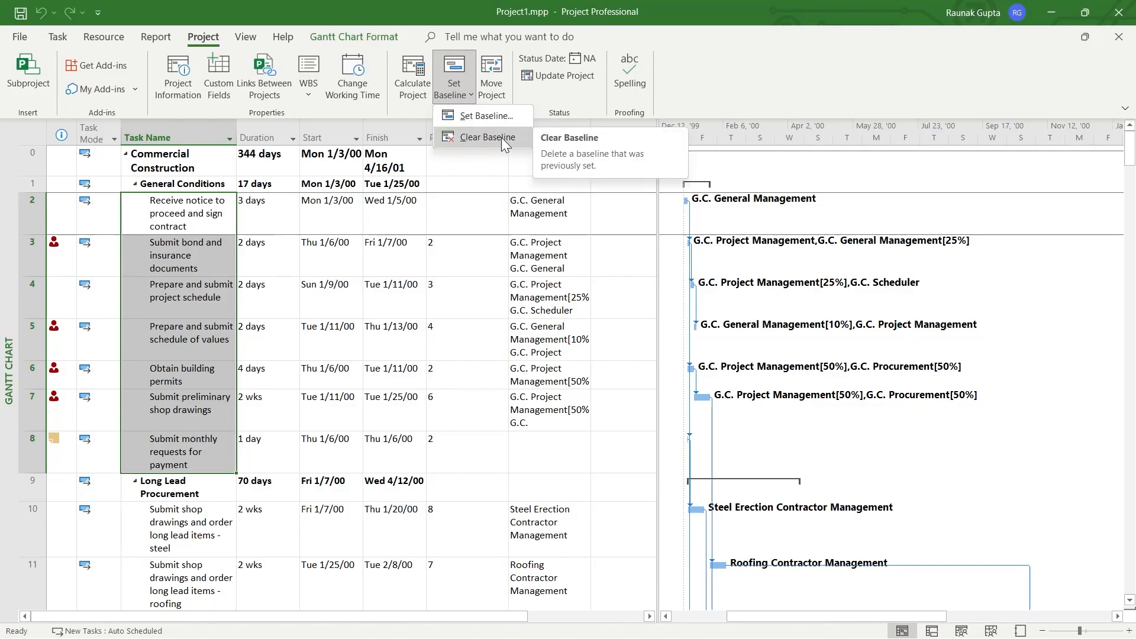
mouse_move(508, 146)
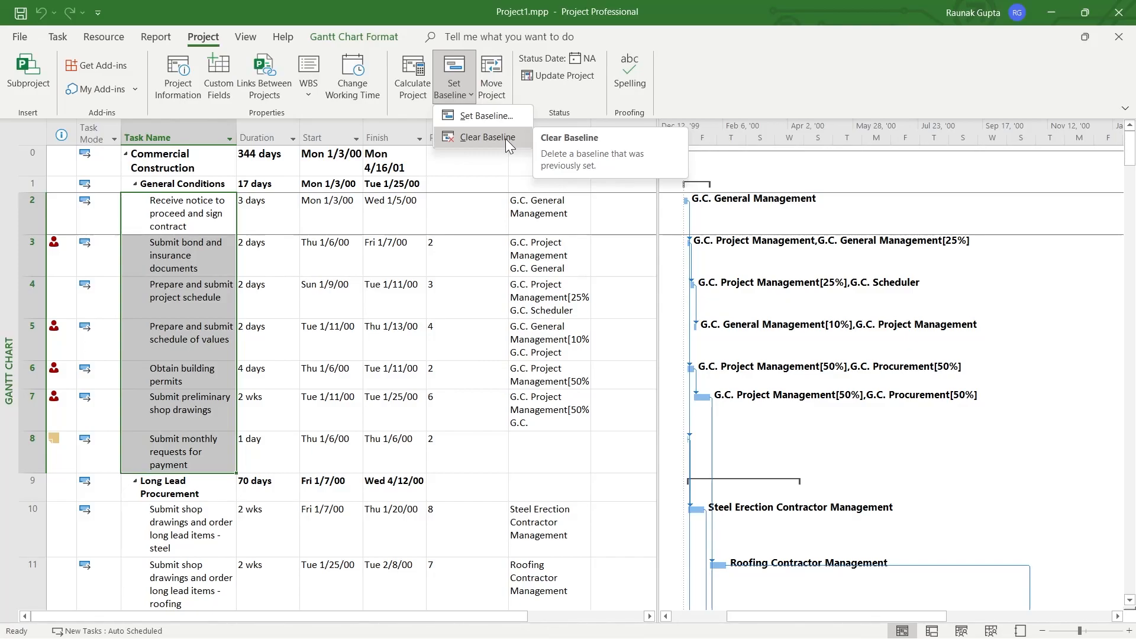
mouse_move(485, 115)
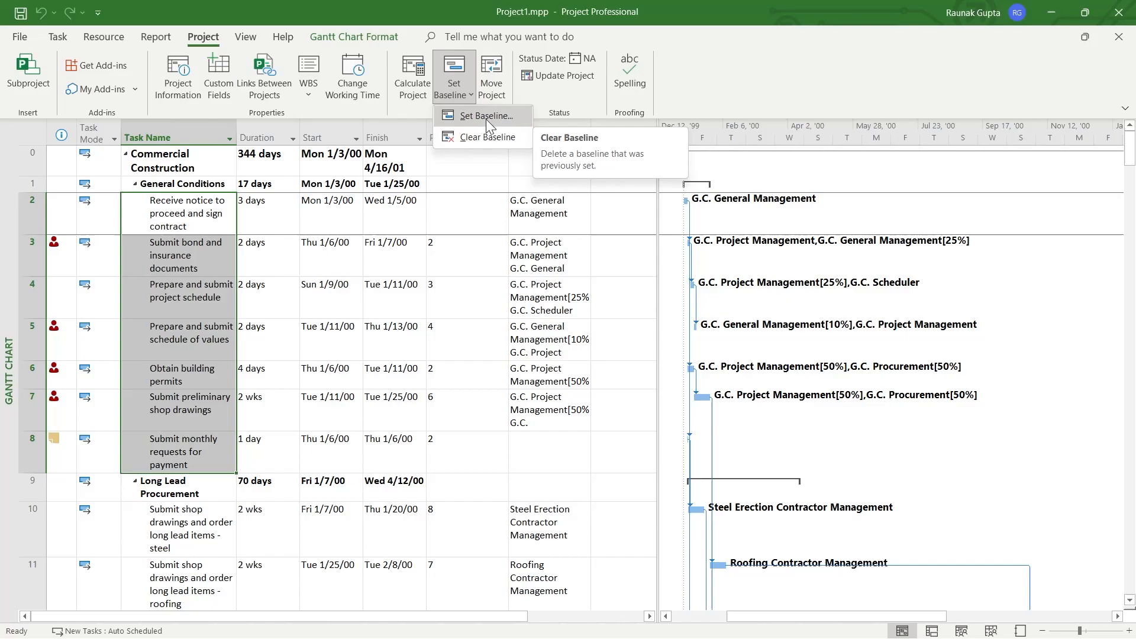
mouse_move(484, 115)
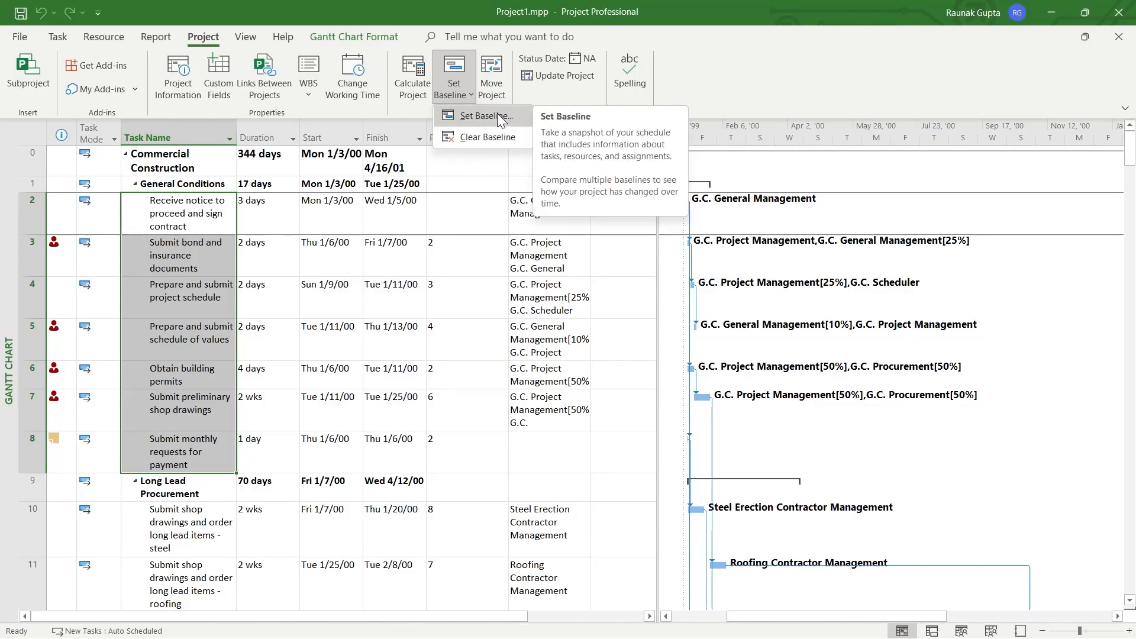
Bring up the Set Baseline dialog with Set baseline kept and the plain Baseline slot chosen
click(485, 115)
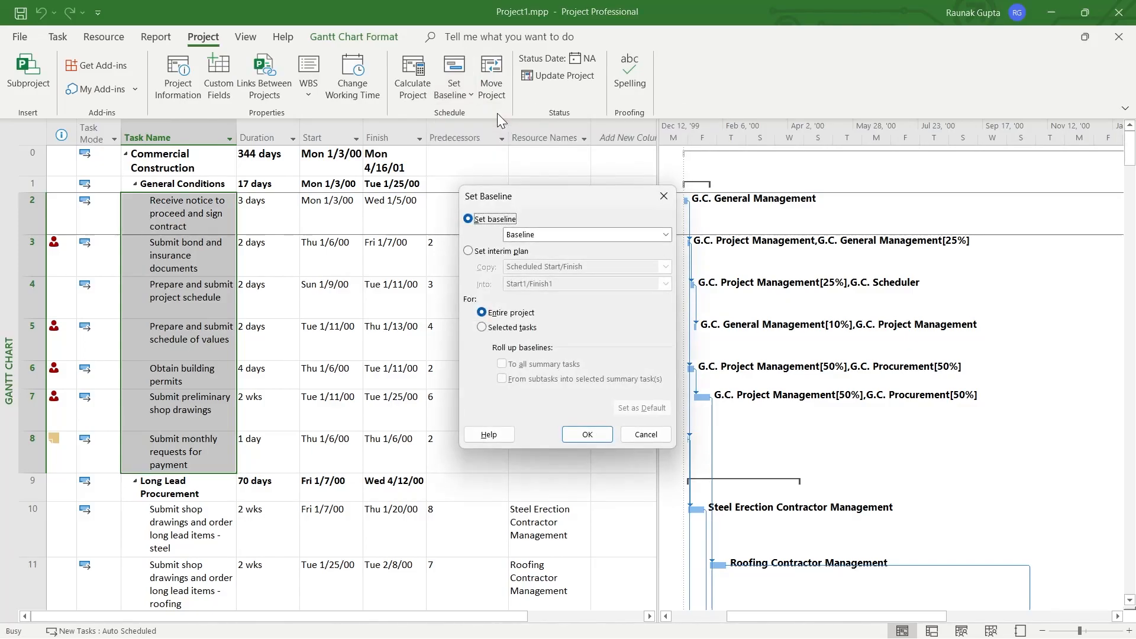
mouse_move(586, 205)
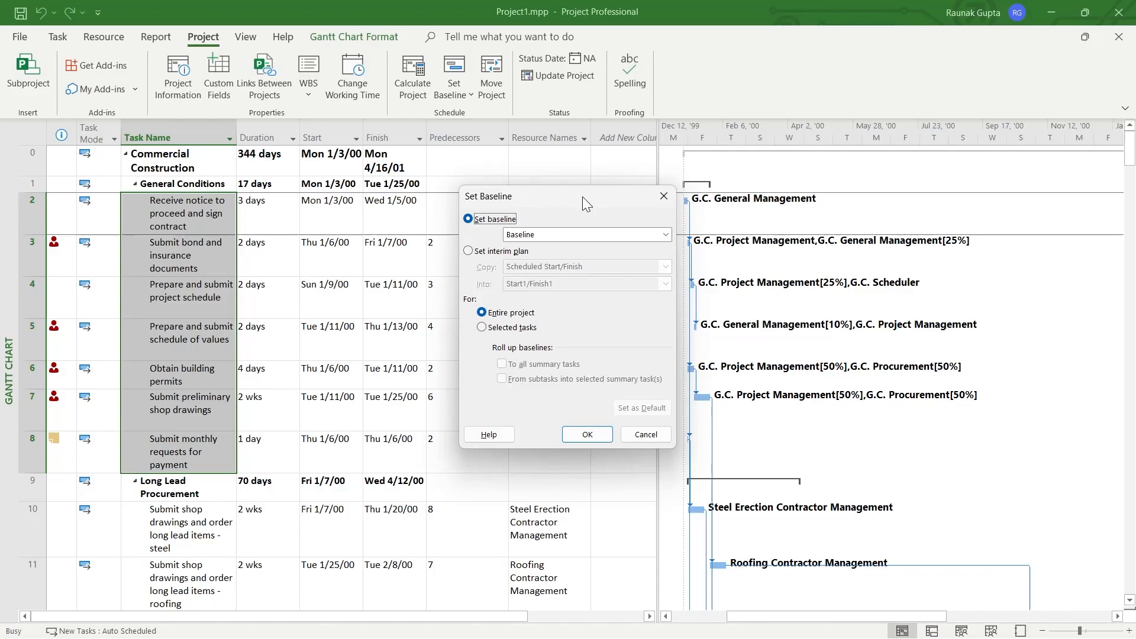
drag(584, 196, 580, 175)
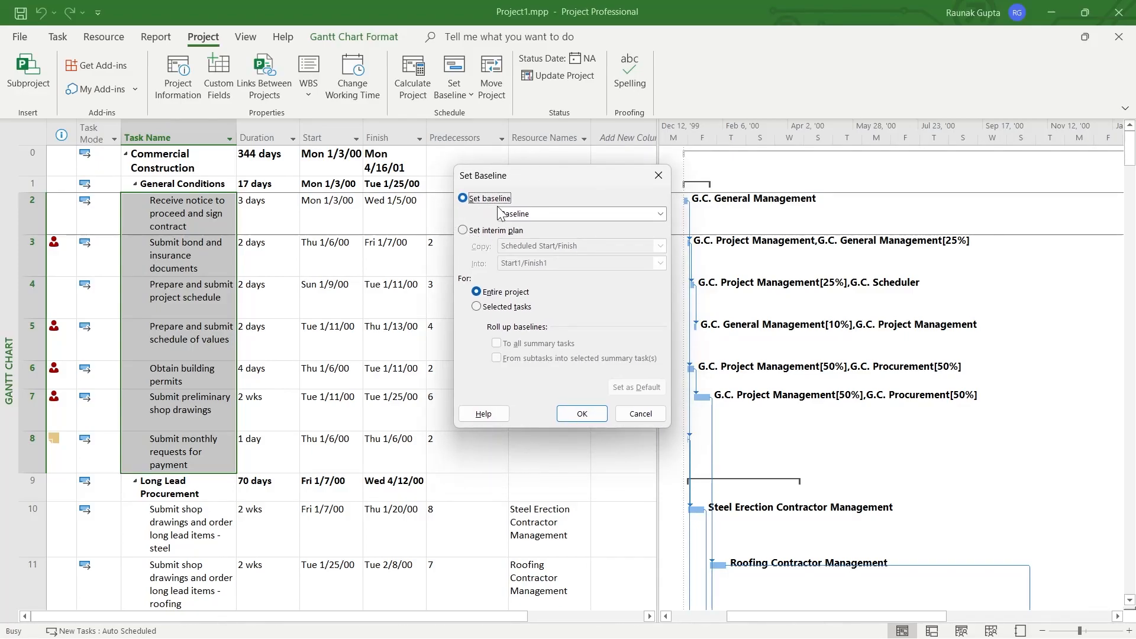
click(657, 213)
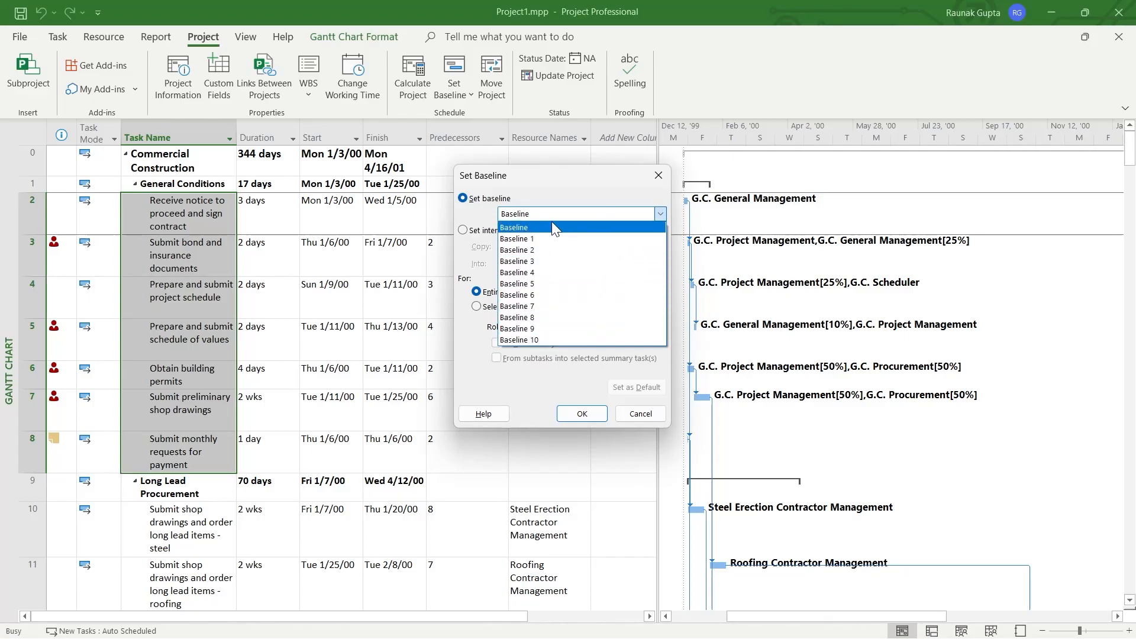
click(515, 227)
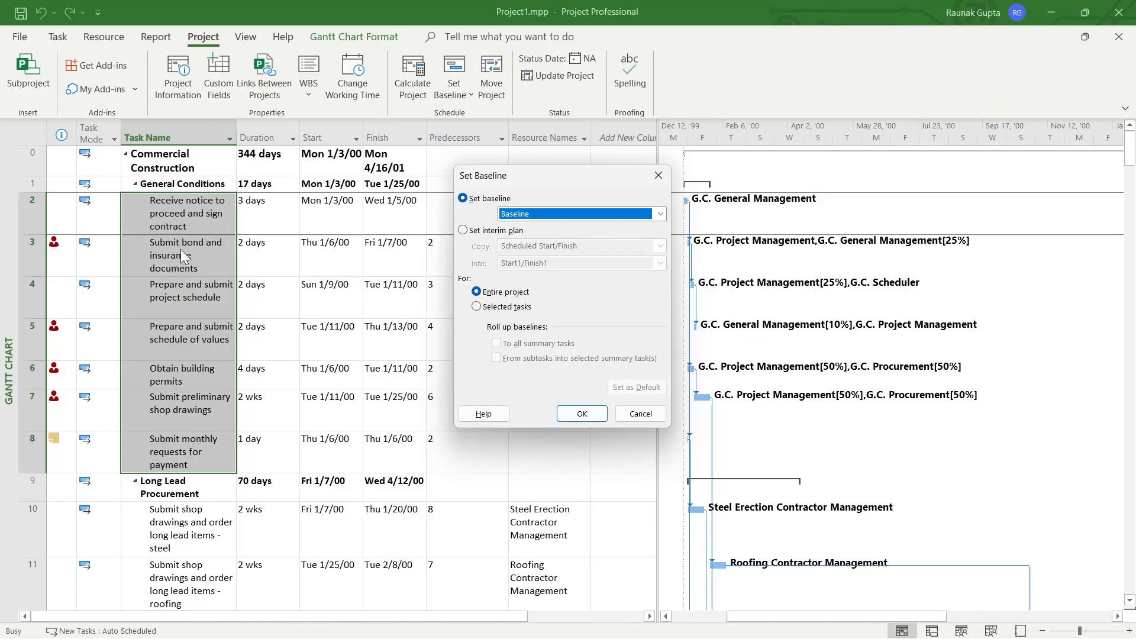
mouse_move(477, 308)
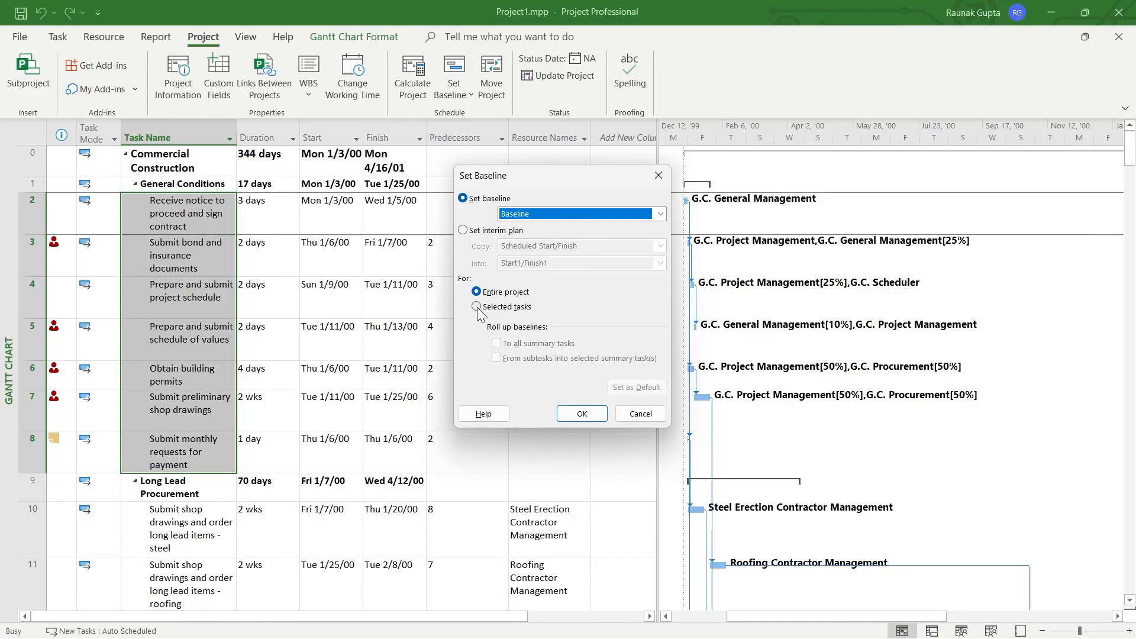
Save the baseline for the Entire project after briefly trying Selected tasks
click(477, 306)
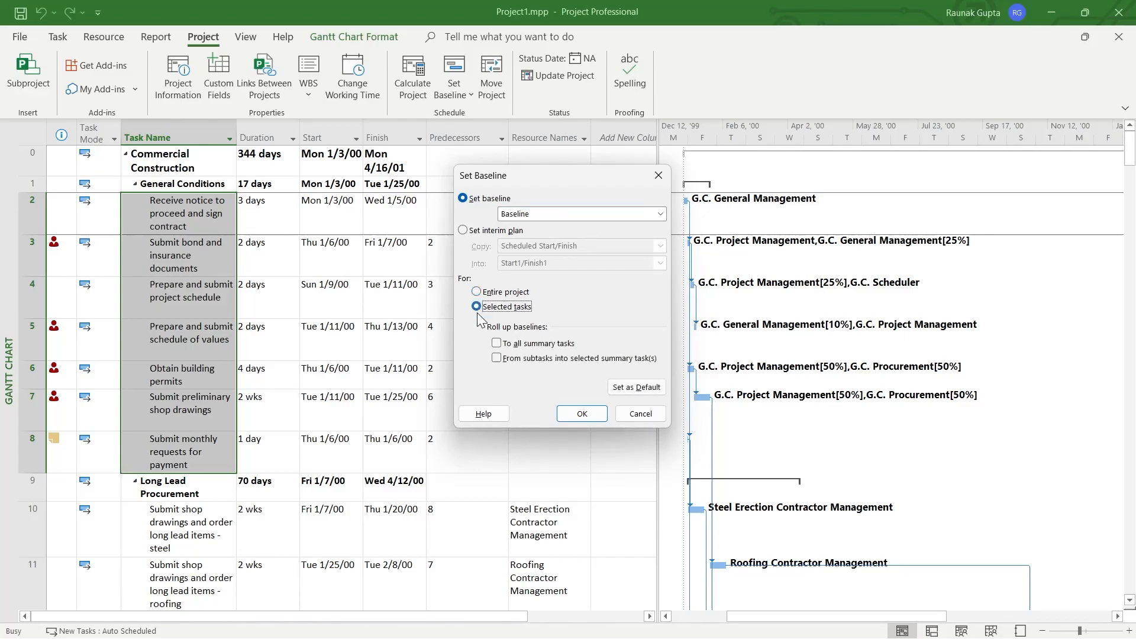
mouse_move(667, 334)
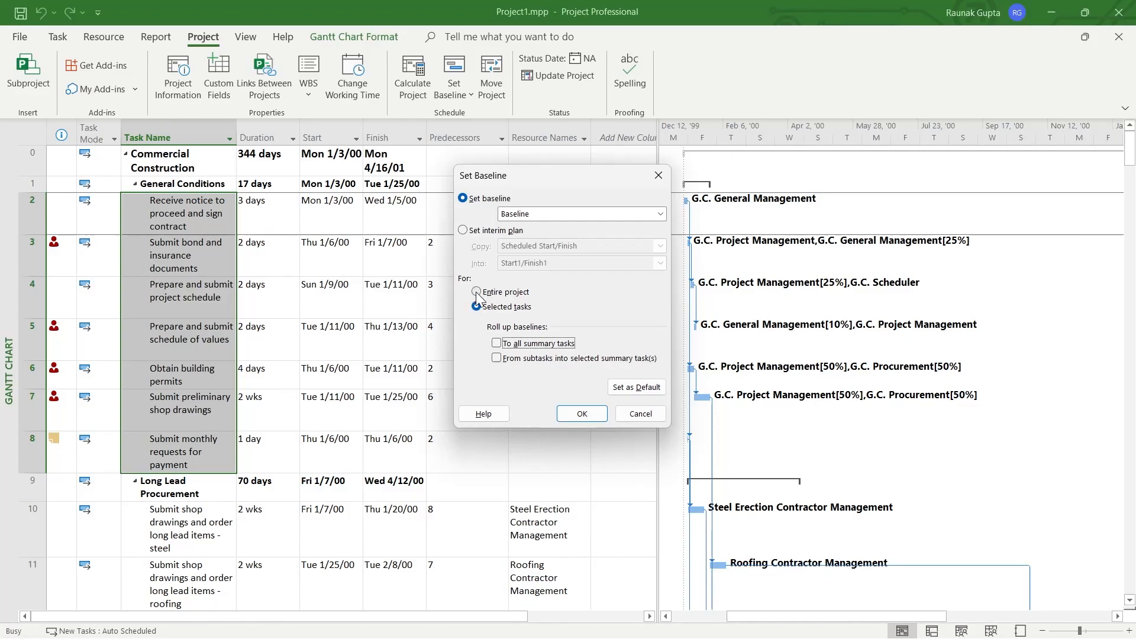
click(477, 291)
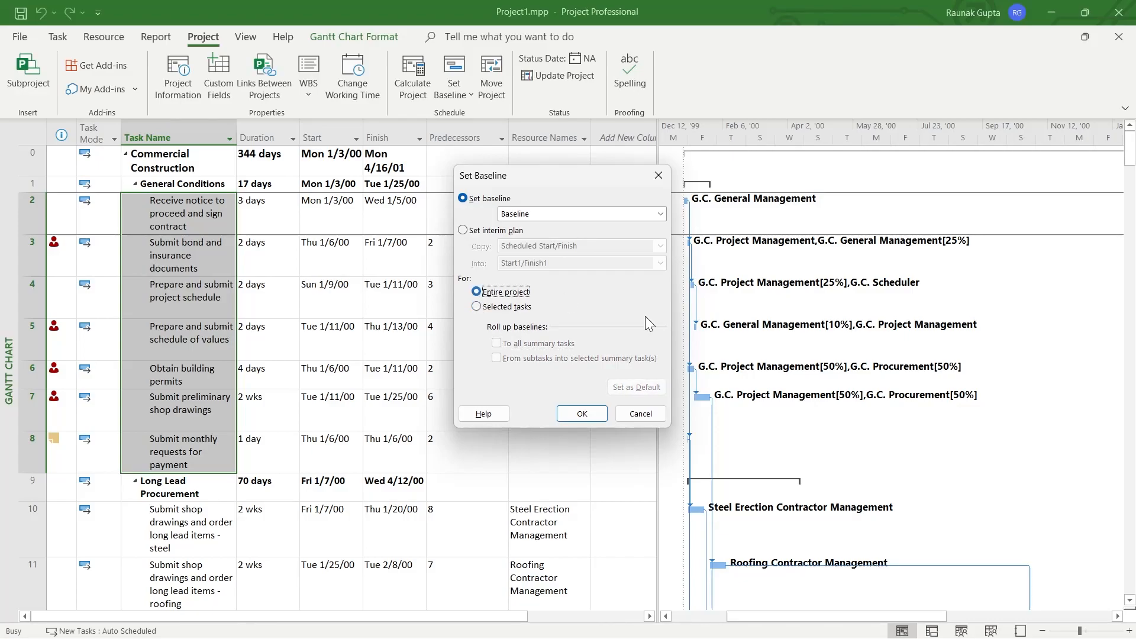
click(580, 415)
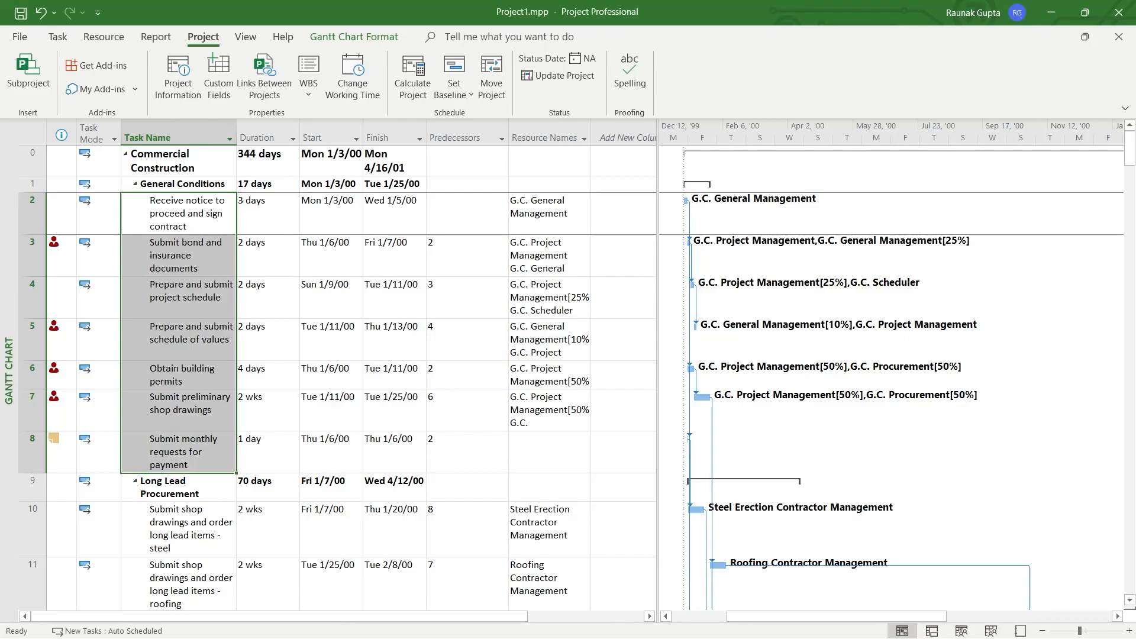
mouse_move(143, 220)
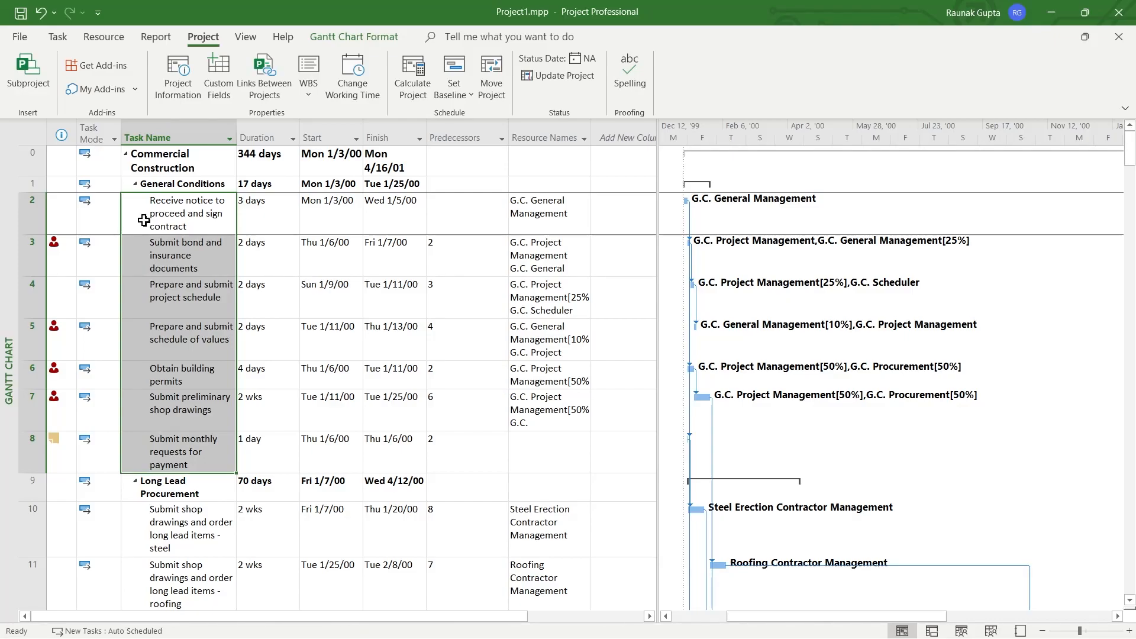
mouse_move(454, 72)
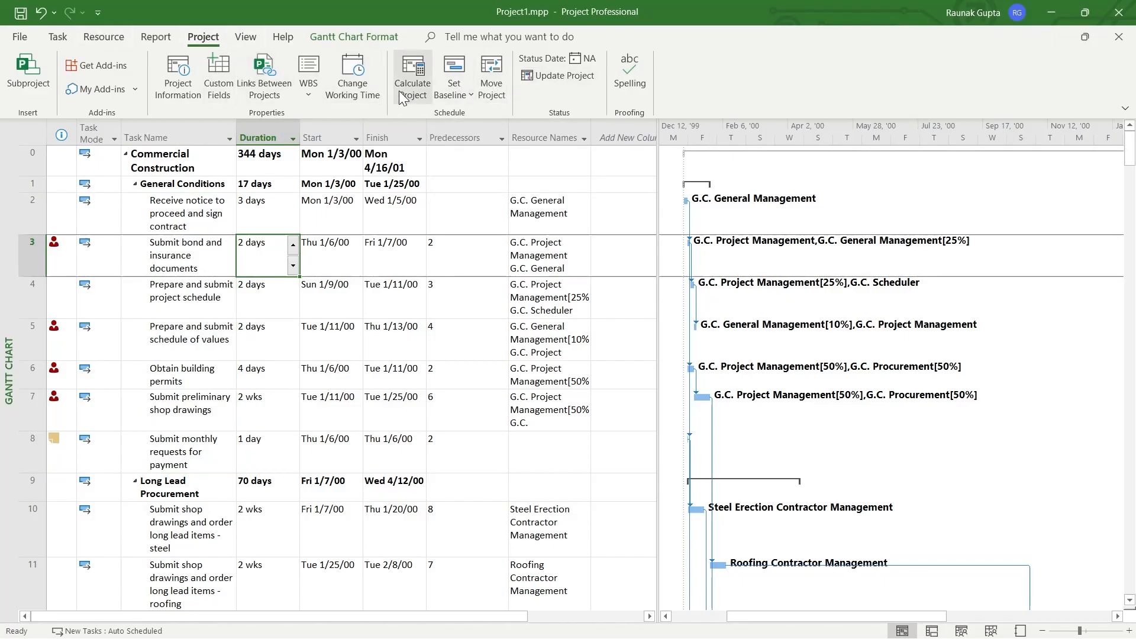
click(450, 75)
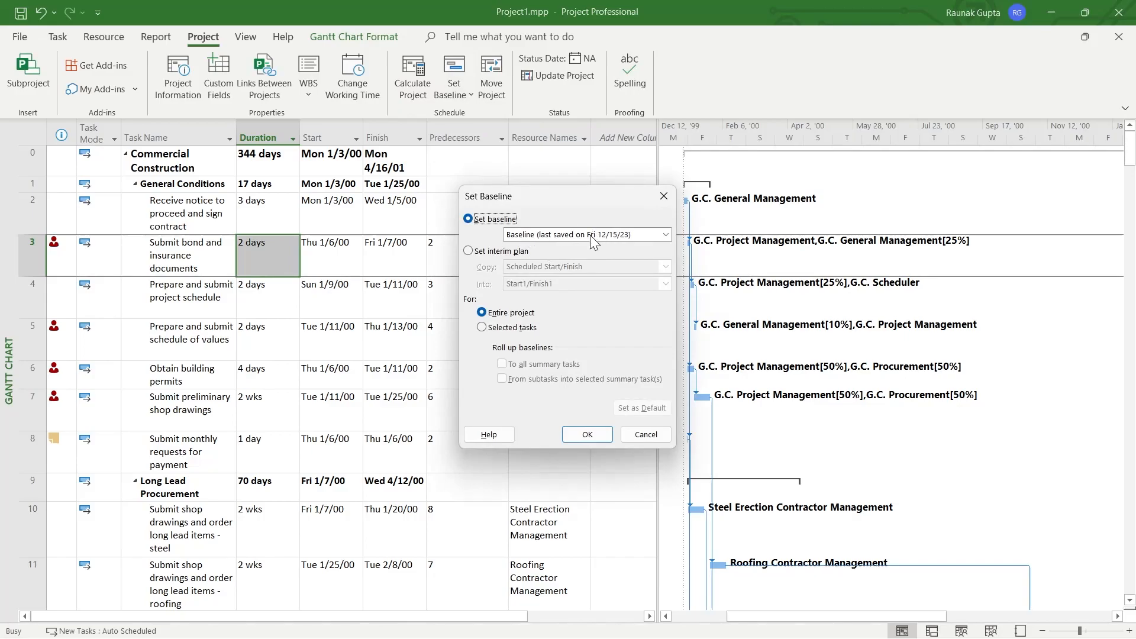
mouse_move(583, 245)
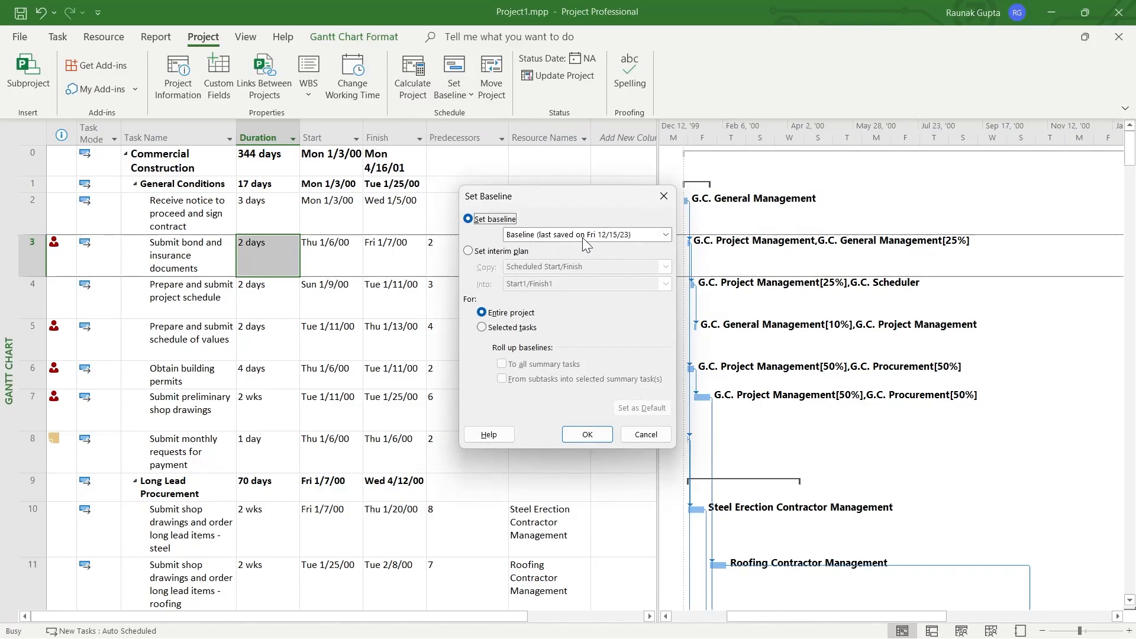
mouse_move(686, 192)
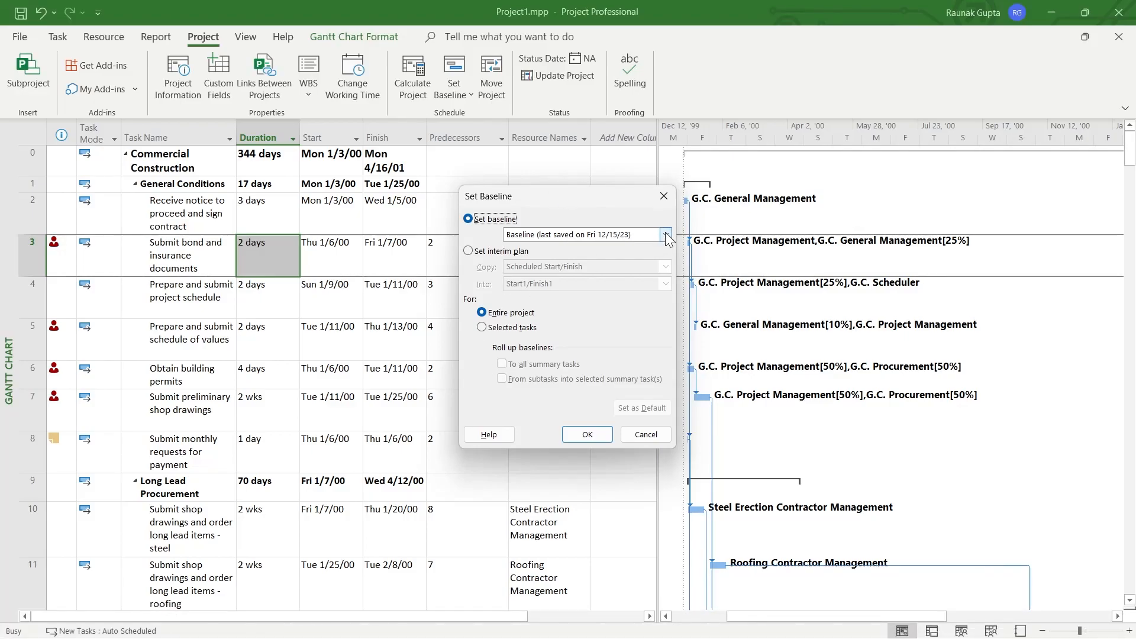
click(664, 235)
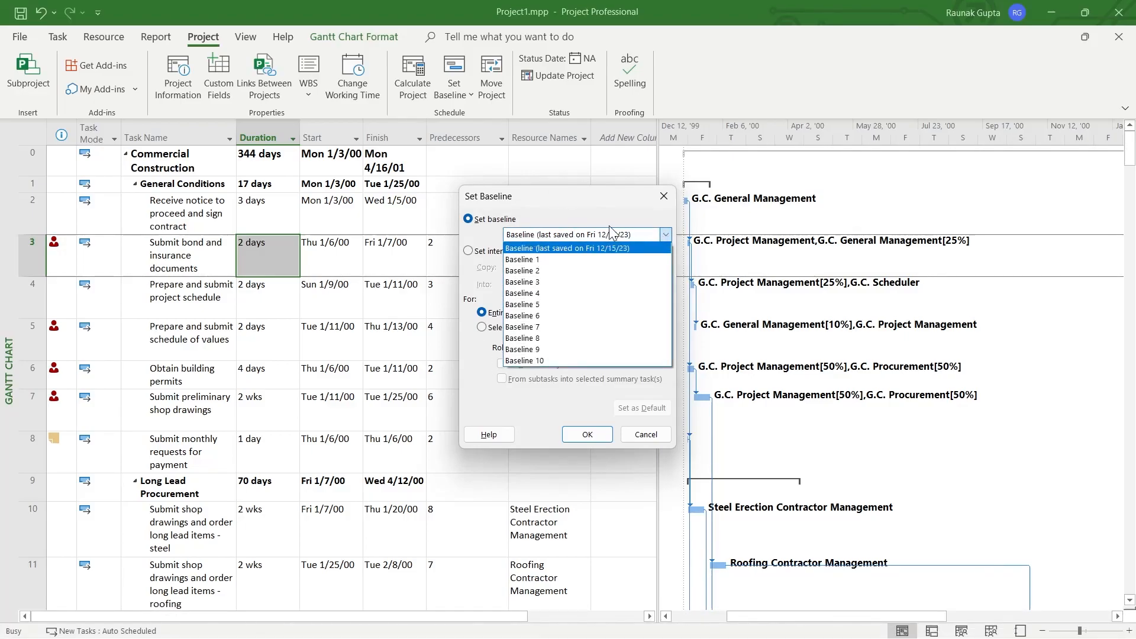
click(584, 248)
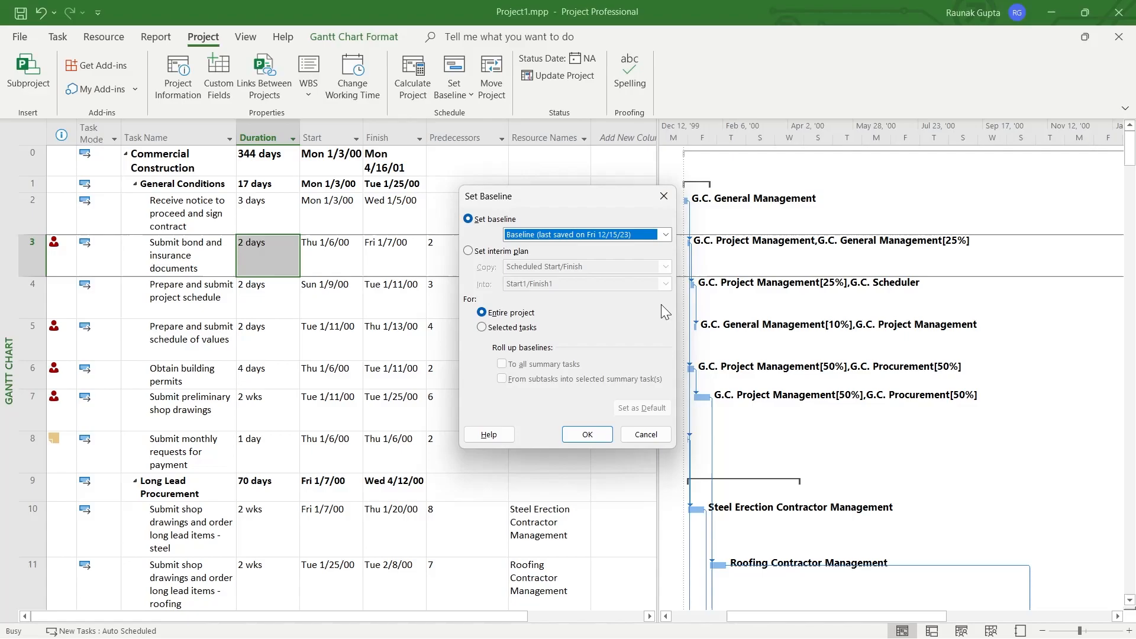
click(587, 435)
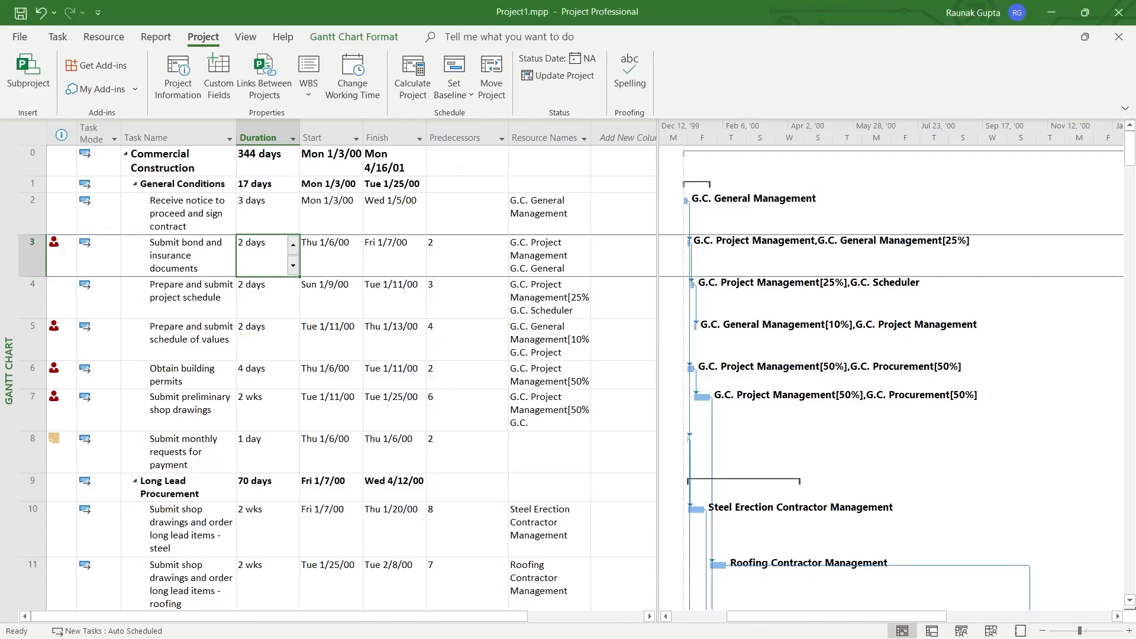